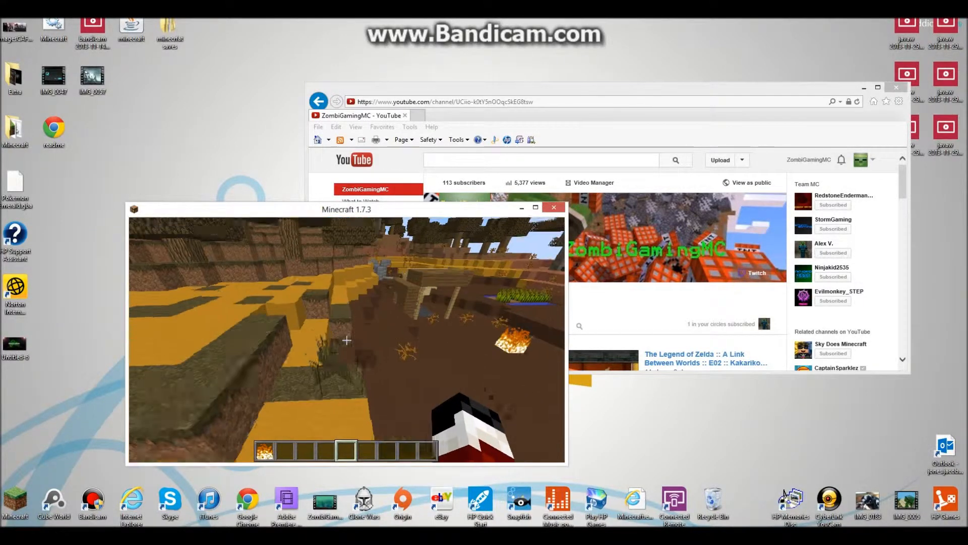
{"action": "mouse_move", "coordinate": [346, 340]}
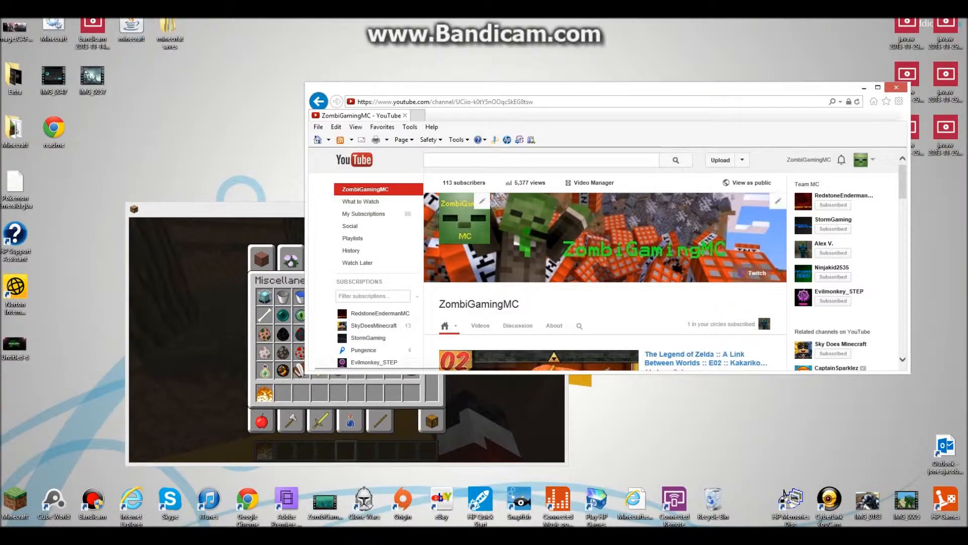
Leave the Minecraft menu and scroll the channel's uploaded videos, newest first.
{"action": "key", "text": "Escape"}
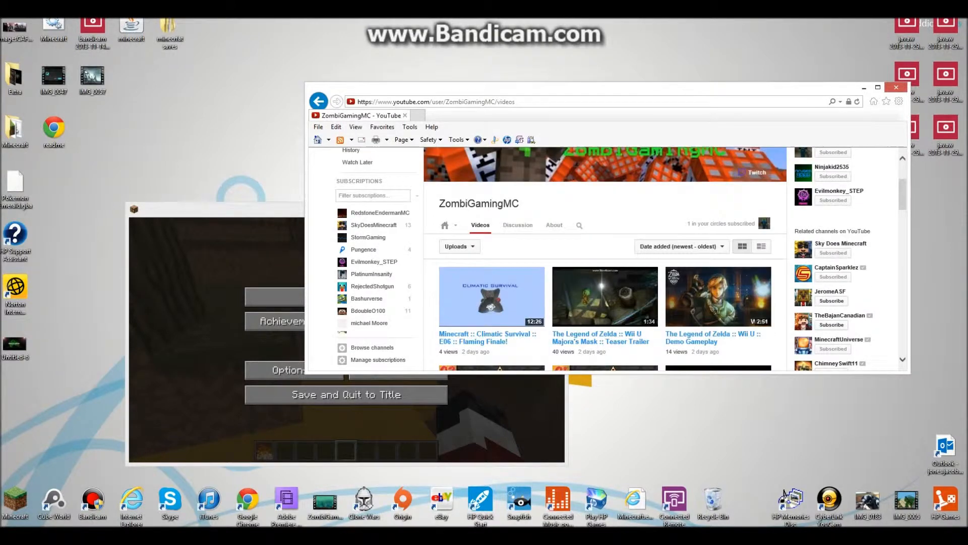
{"action": "scroll", "scroll_direction": "down", "scroll_amount": 3}
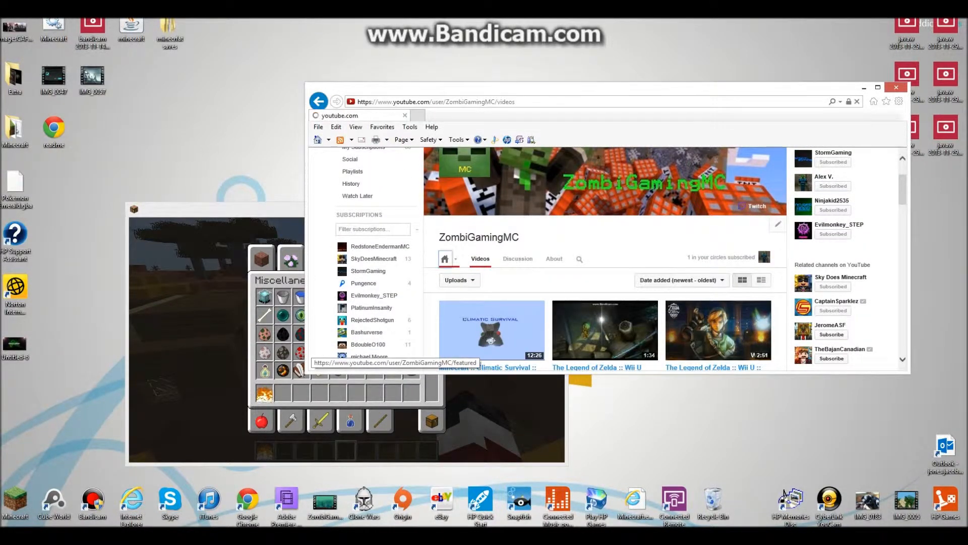
Return to the channel home page and browse down through the Minecraft Survival and Zelda playlist sections.
{"action": "left_click", "coordinate": [445, 259]}
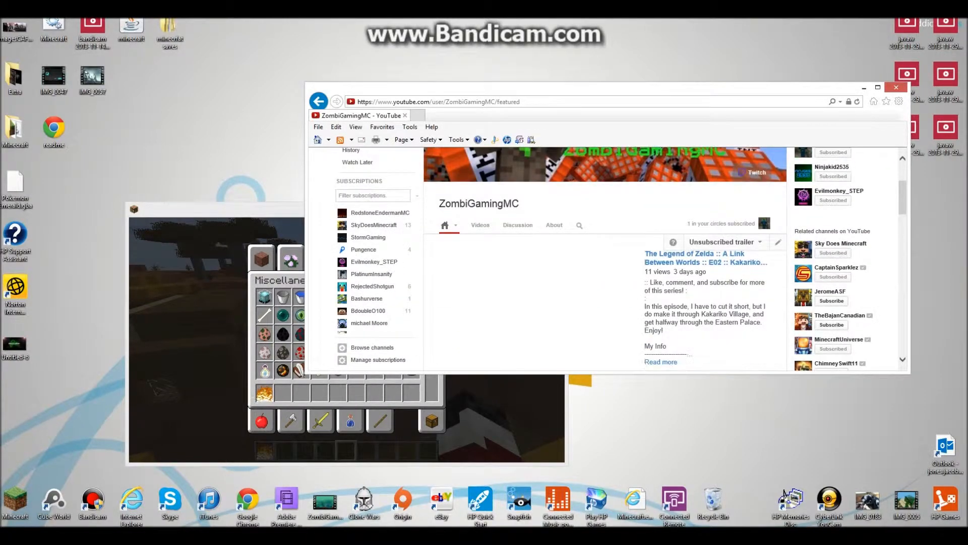
{"action": "scroll", "scroll_direction": "down", "scroll_amount": 3}
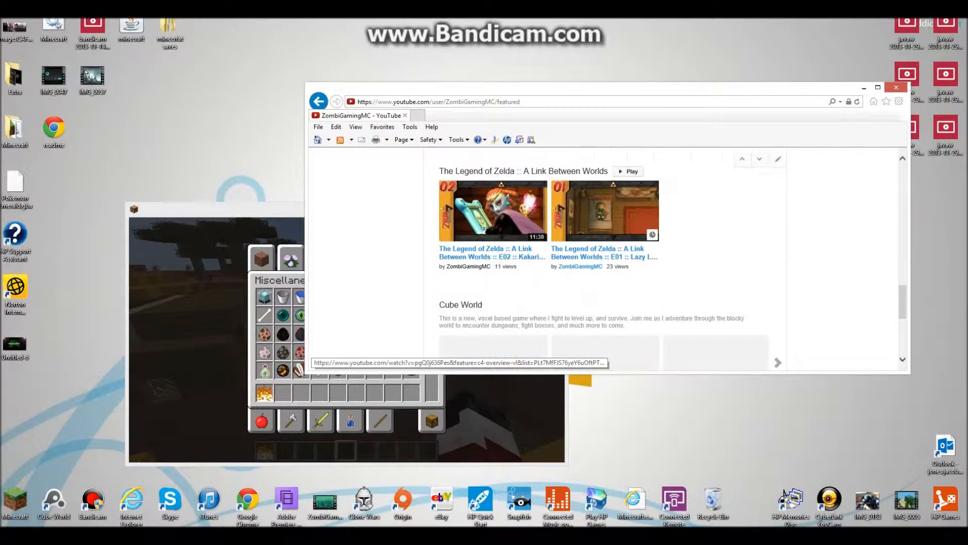
{"action": "scroll", "scroll_direction": "down", "scroll_amount": 3}
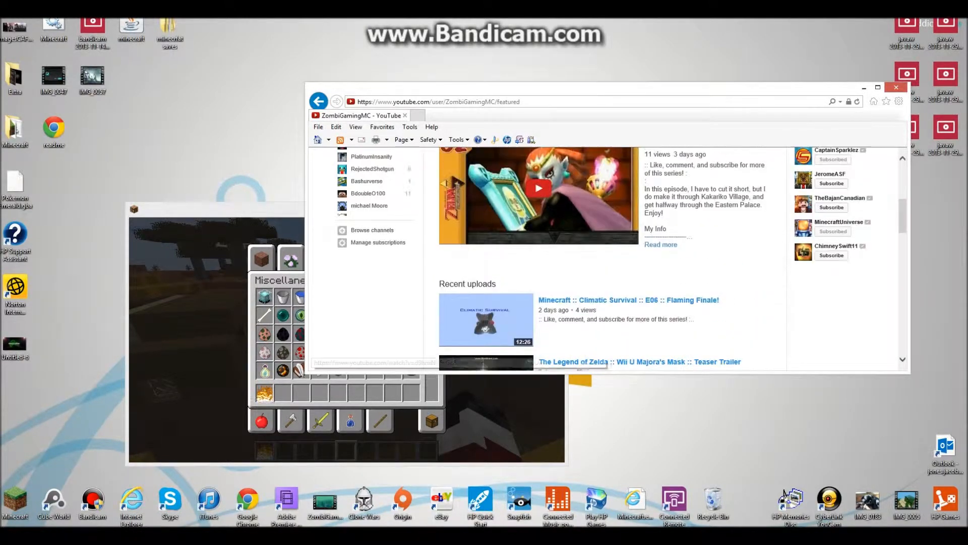
{"action": "scroll", "scroll_direction": "down", "scroll_amount": 3}
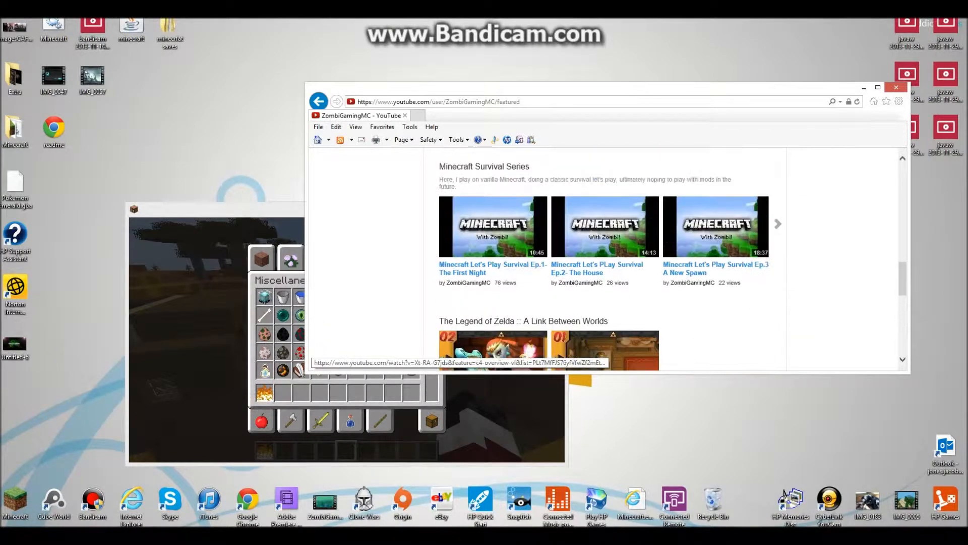
{"action": "scroll", "scroll_direction": "down", "scroll_amount": 3}
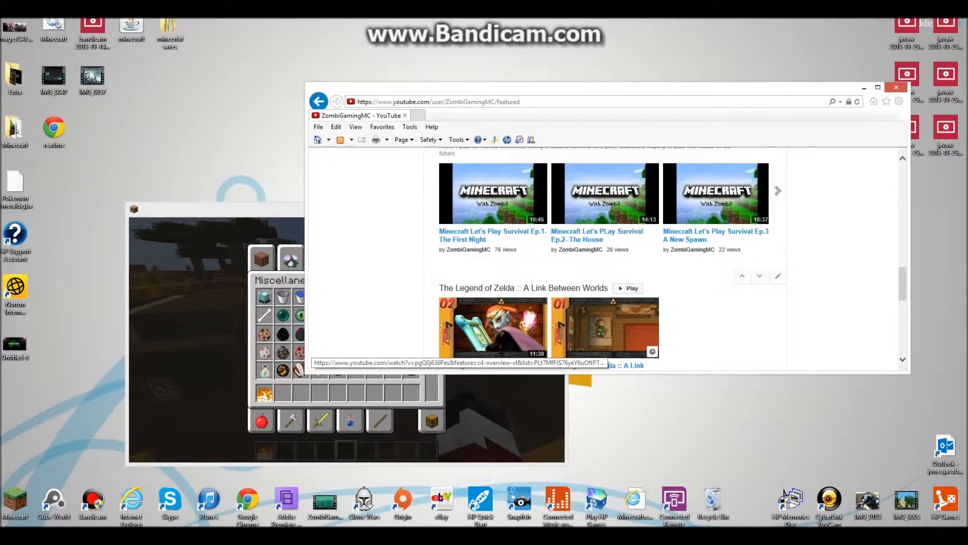
{"action": "scroll", "scroll_direction": "down", "scroll_amount": 3}
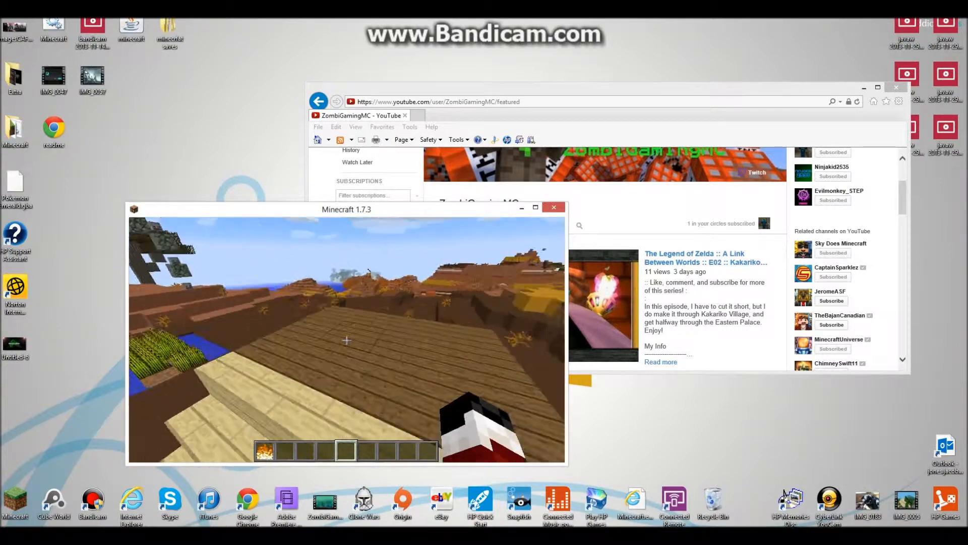
{"action": "mouse_move", "coordinate": [346, 339]}
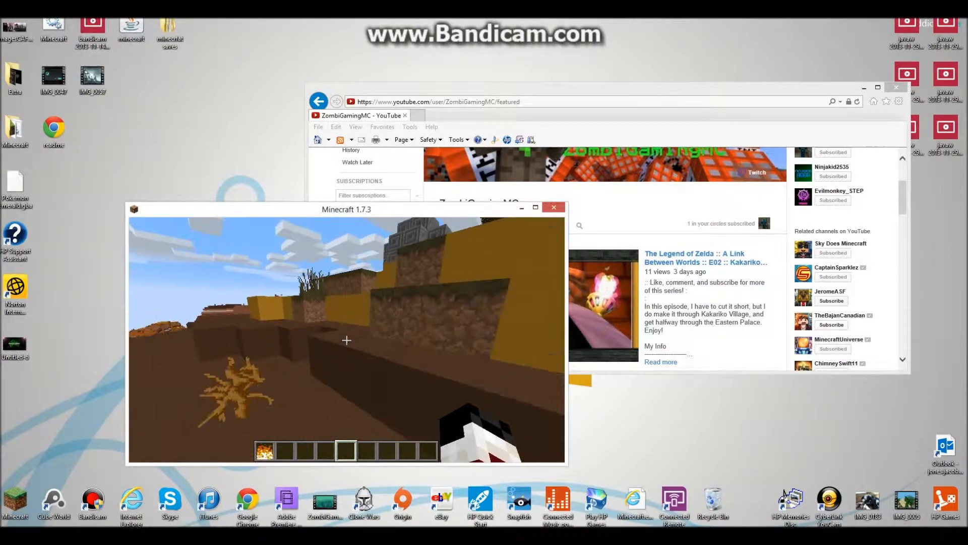